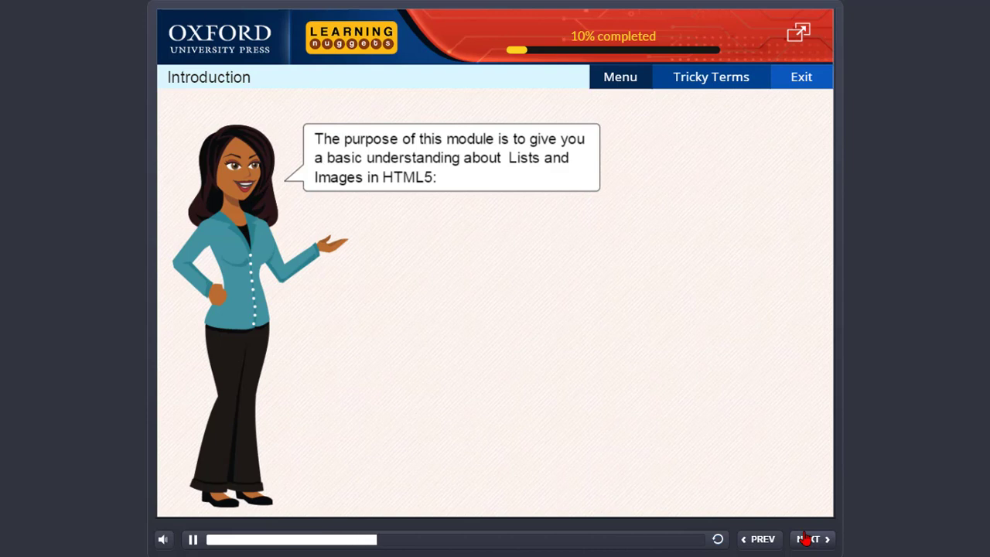
- Play the introduction until the overview of Creating Lists, Nesting Lists and Inserting Images appears
{"action": "left_click", "coordinate": [807, 538]}
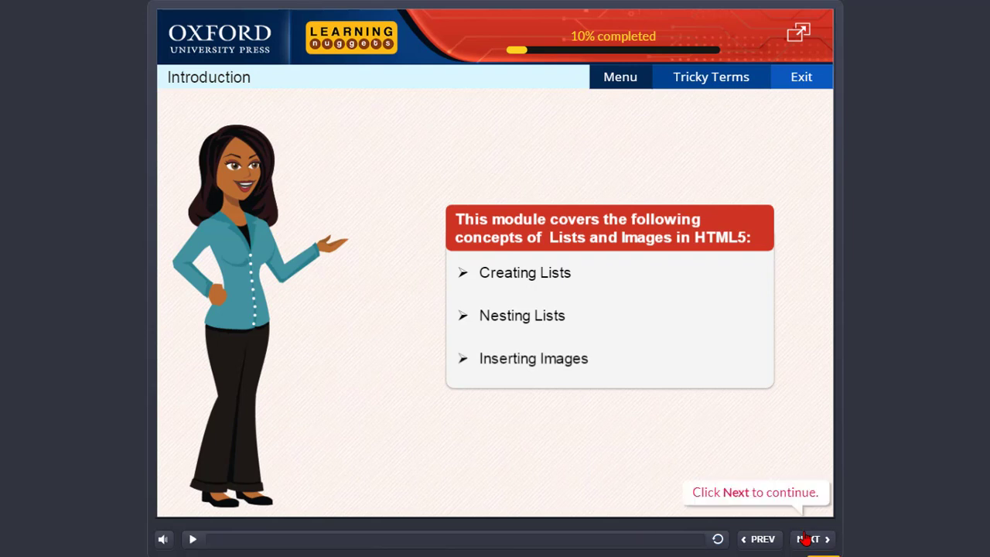
- Advance to the introduction slide recapping class 7 HTML basics, reaching 20% progress
{"action": "left_click", "coordinate": [810, 538]}
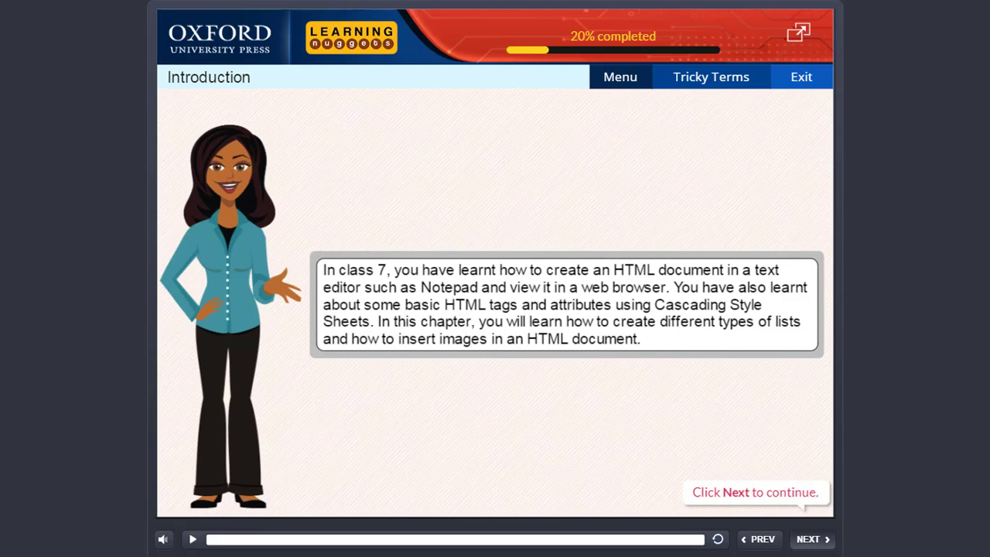
- Continue to the Creating Lists section showing the four-item bulleted list output at 30%
{"action": "left_click", "coordinate": [807, 538]}
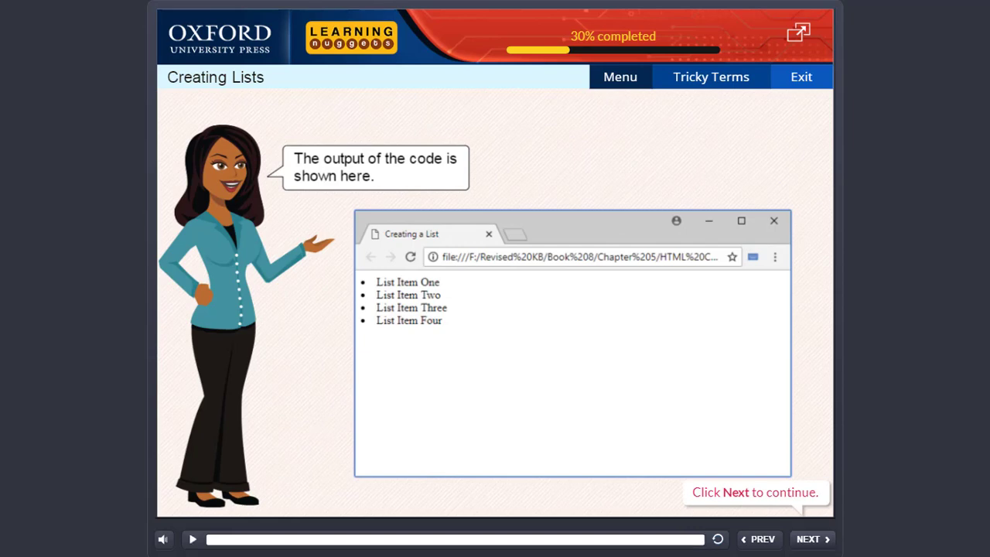
{"action": "left_click", "coordinate": [807, 538]}
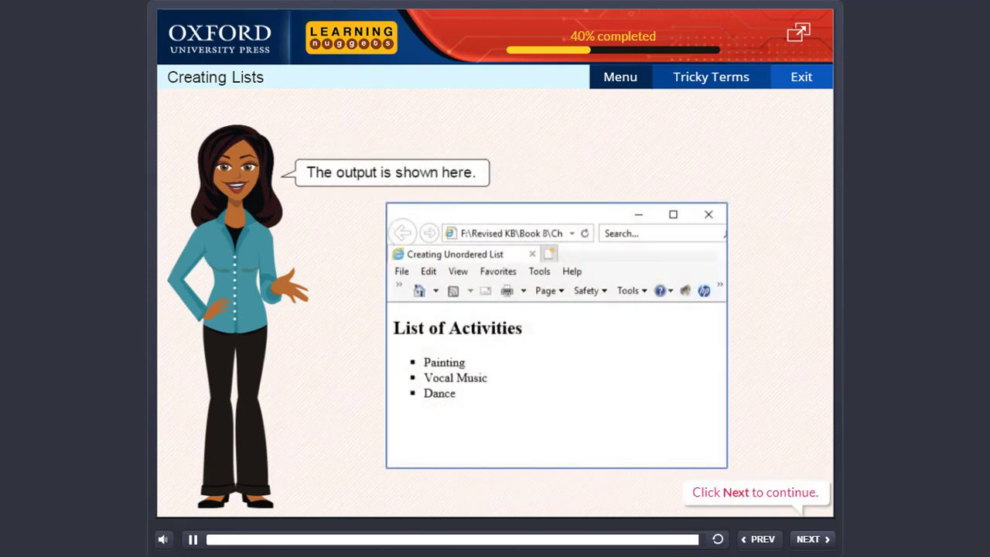
- Resume and advance the narration, then pause on the A–F lettered cartoon-character ordered list at 50%
{"action": "left_click", "coordinate": [192, 538]}
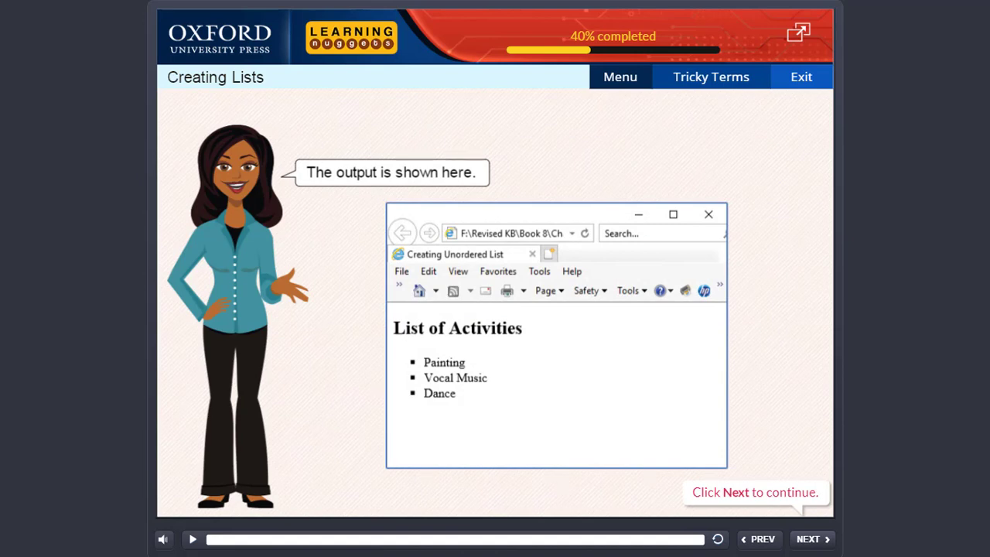
{"action": "left_click", "coordinate": [808, 538]}
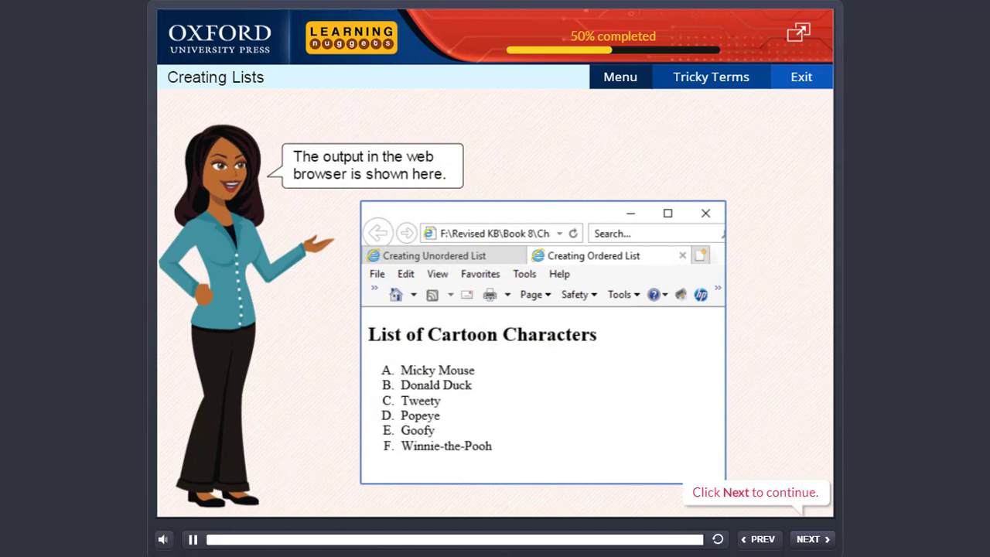
{"action": "left_click", "coordinate": [192, 538]}
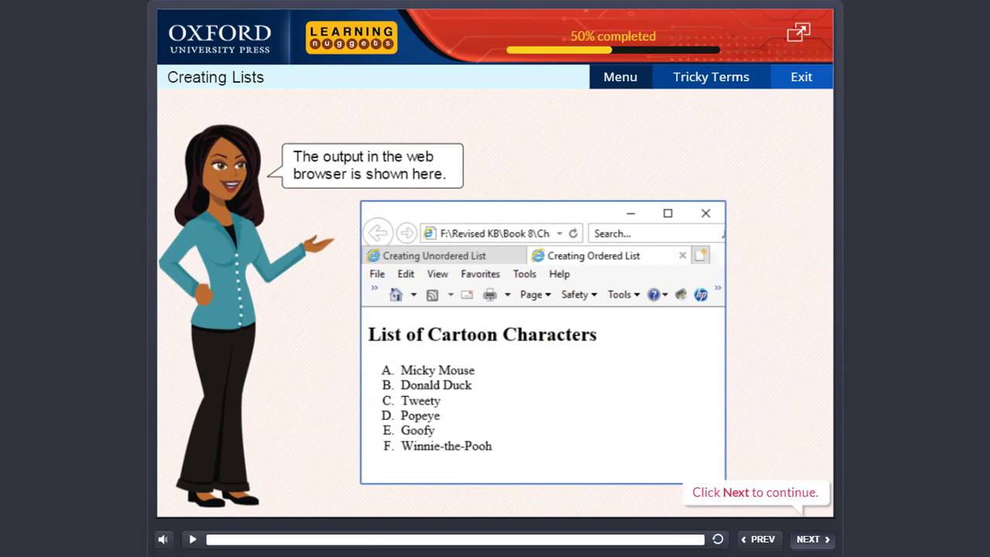
- Advance through the Nesting Lists description list output and start the Inserting Images section at 70%
{"action": "left_click", "coordinate": [807, 539]}
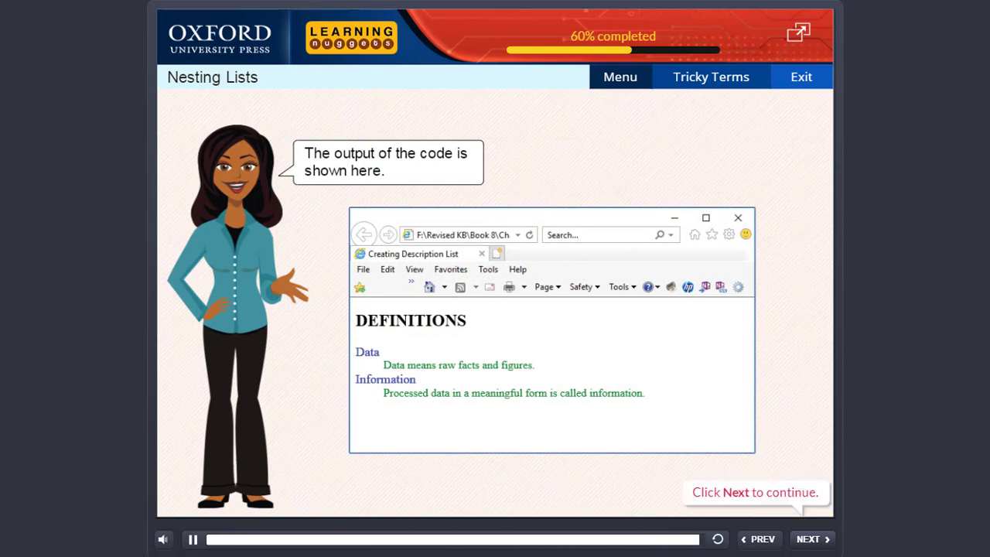
{"action": "left_click", "coordinate": [191, 538]}
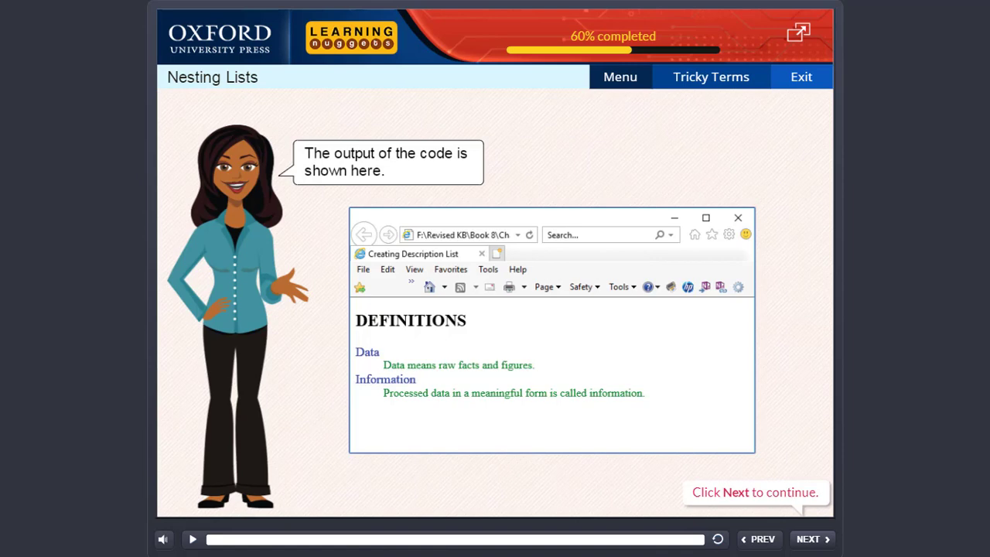
{"action": "left_click", "coordinate": [807, 538]}
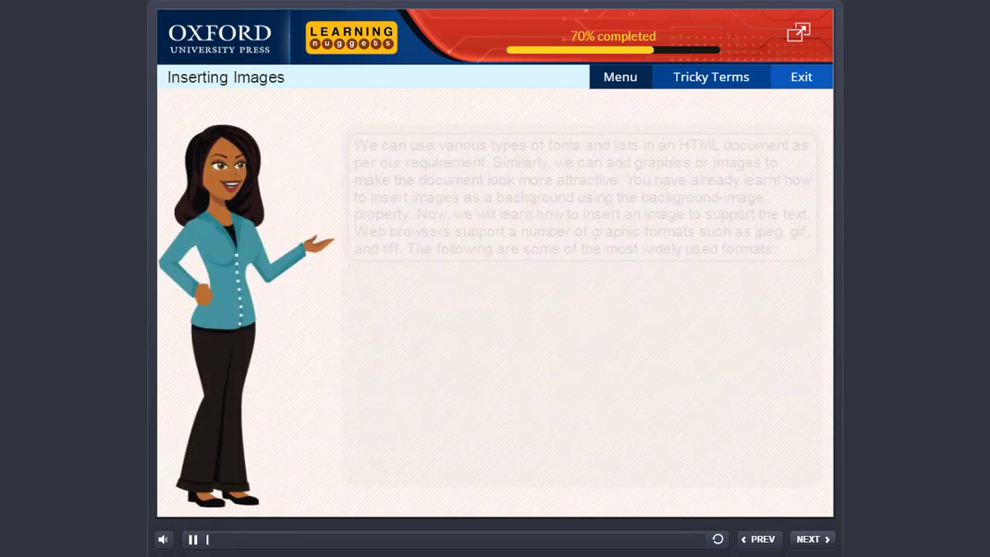